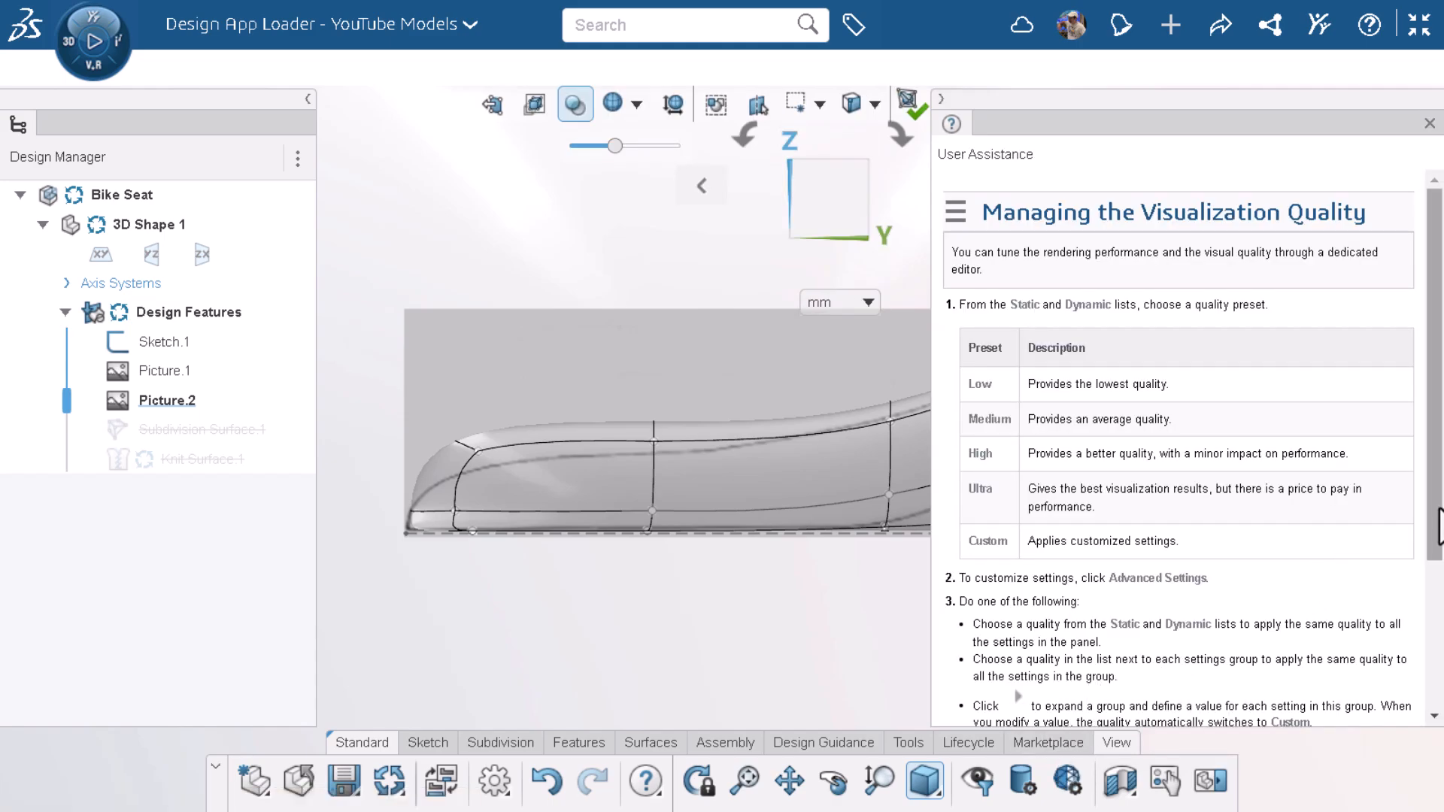
pyautogui.scroll(-3)
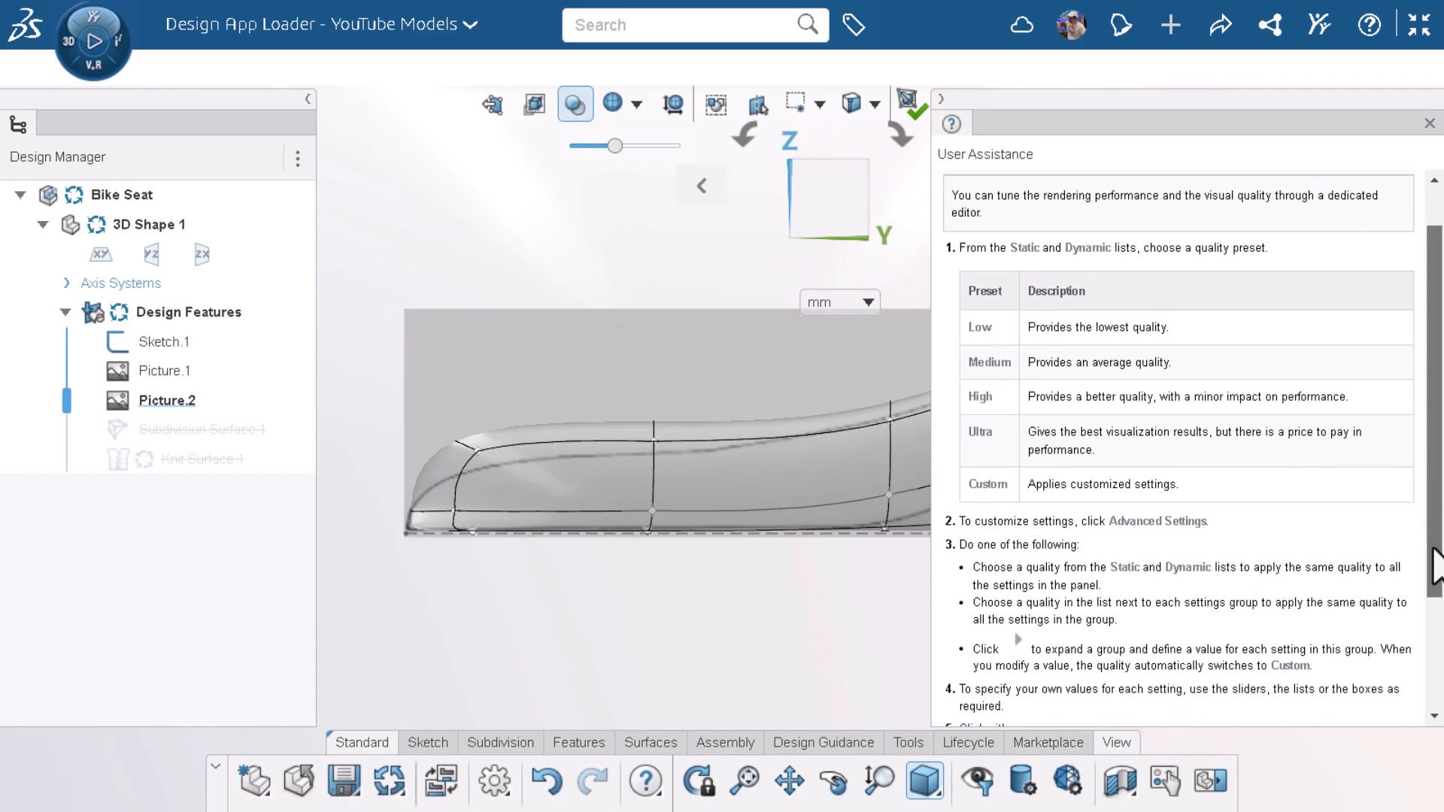